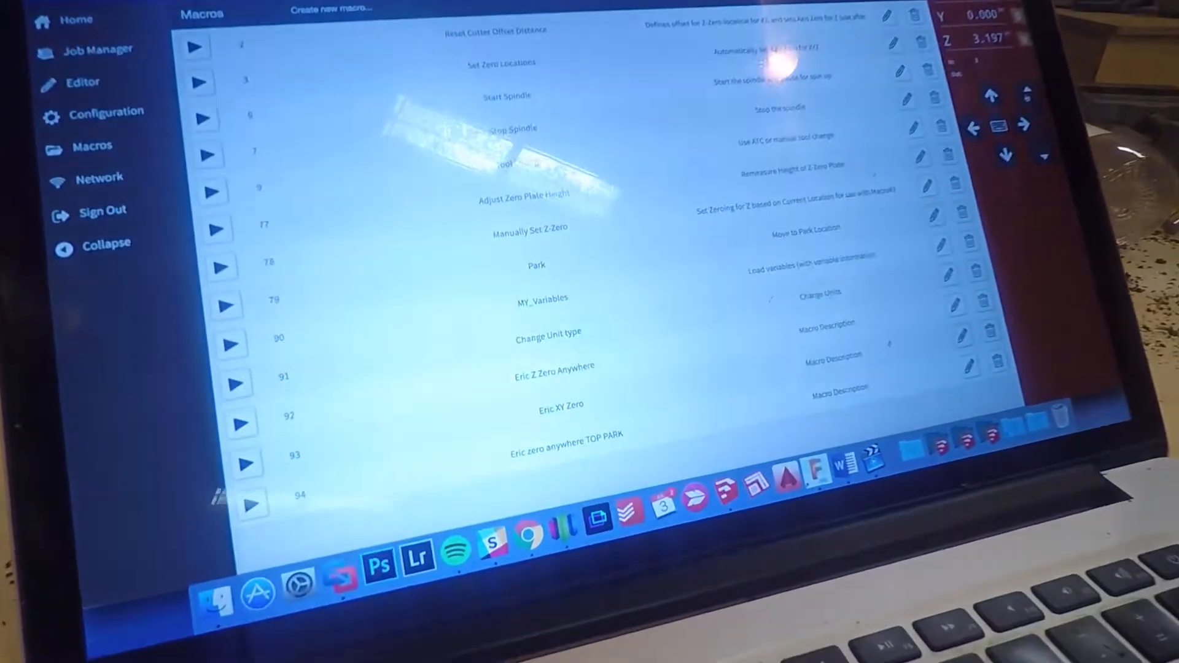
Scroll the Macros list to reach the Eric Z Zero Anywhere macro and launch it.
{"action": "scroll", "scroll_direction": "down", "scroll_amount": 3}
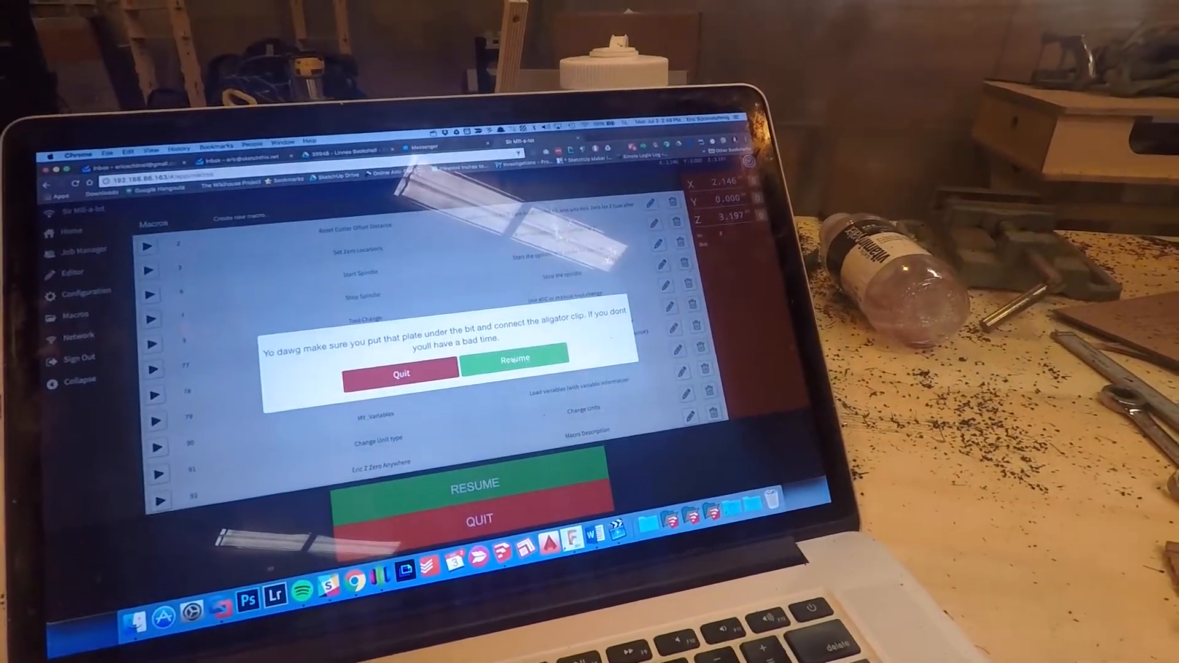
Resume the plate reminder prompt so the Z-zero macro runs.
{"action": "left_click", "coordinate": [516, 360]}
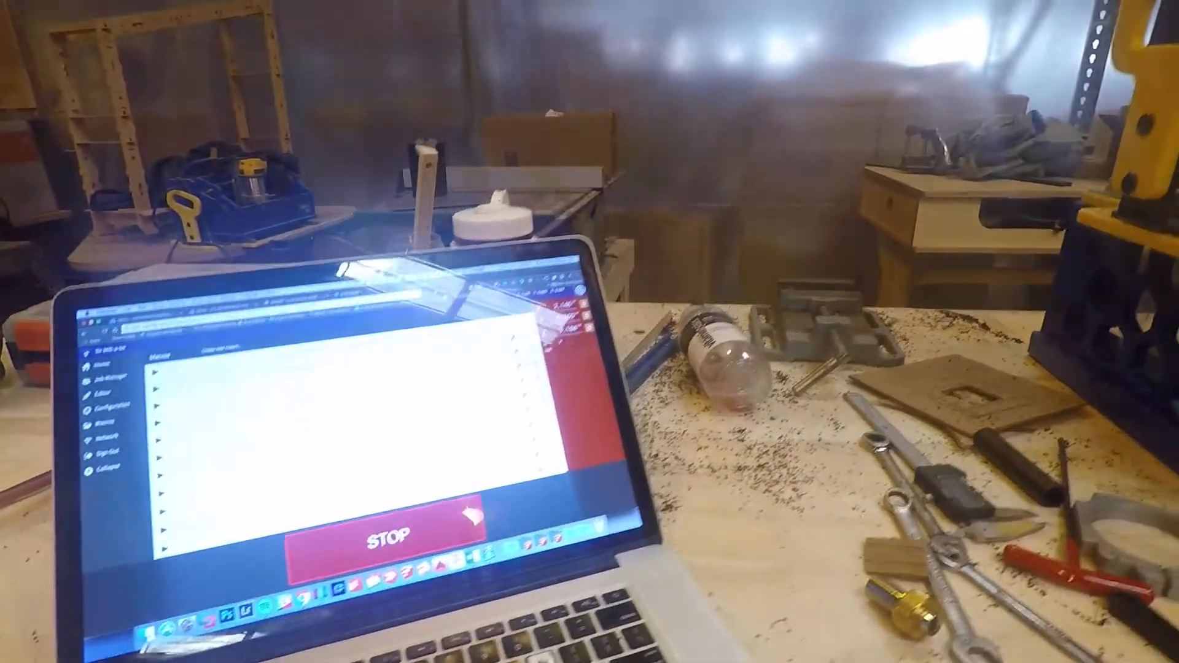